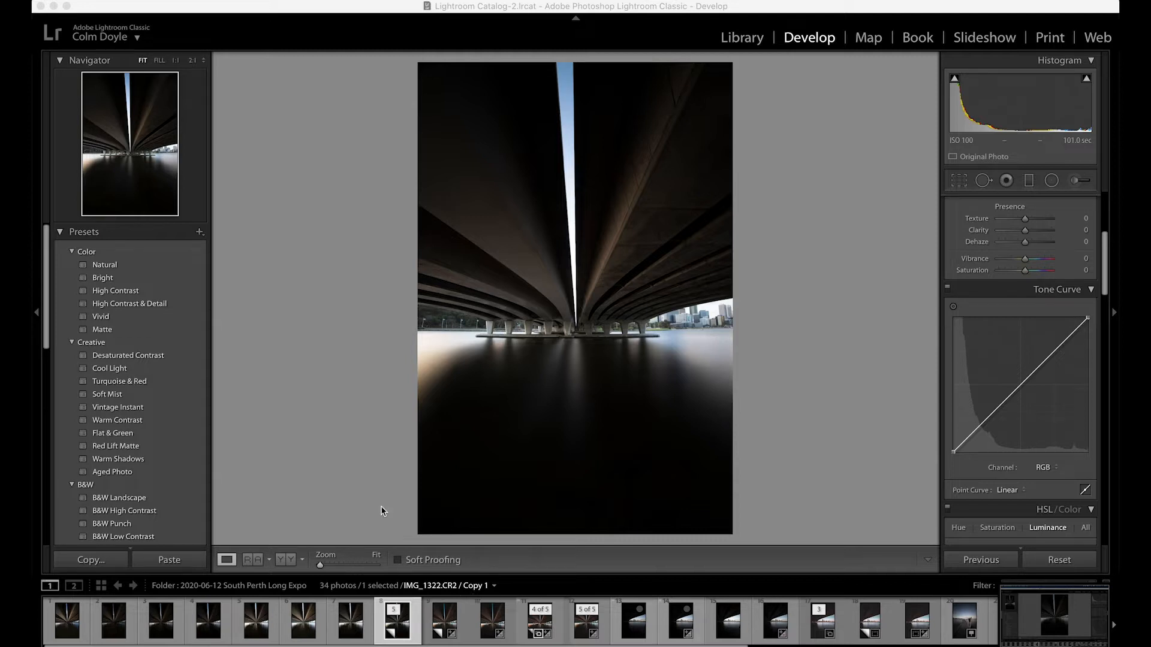
mouse_move(382, 494)
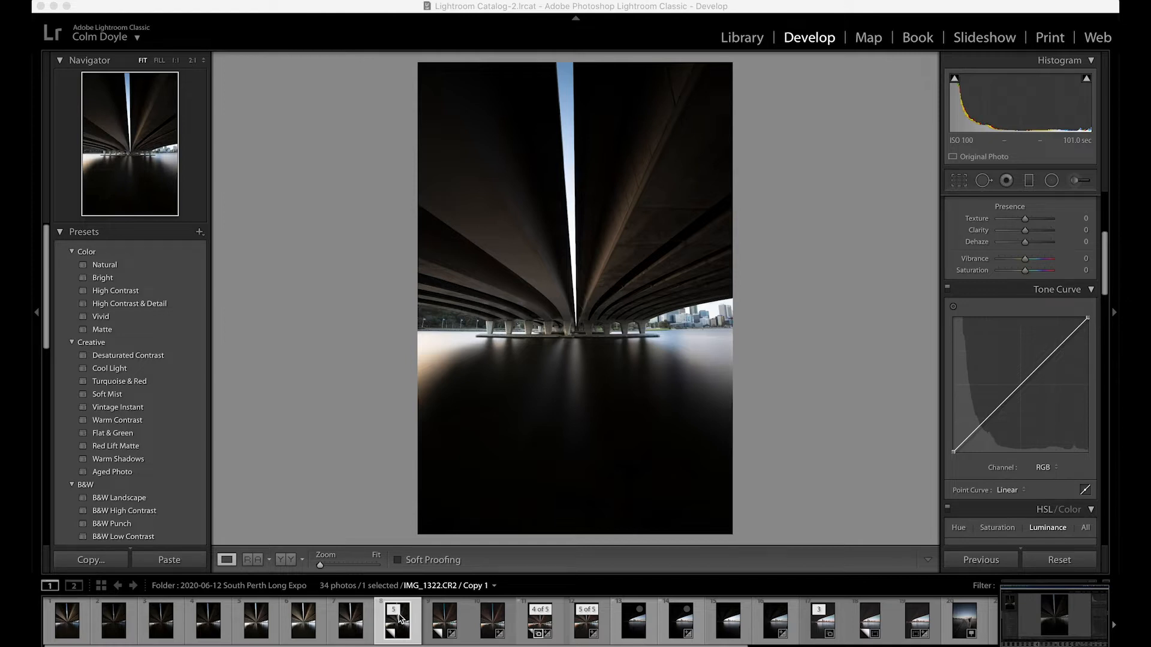
mouse_move(495, 499)
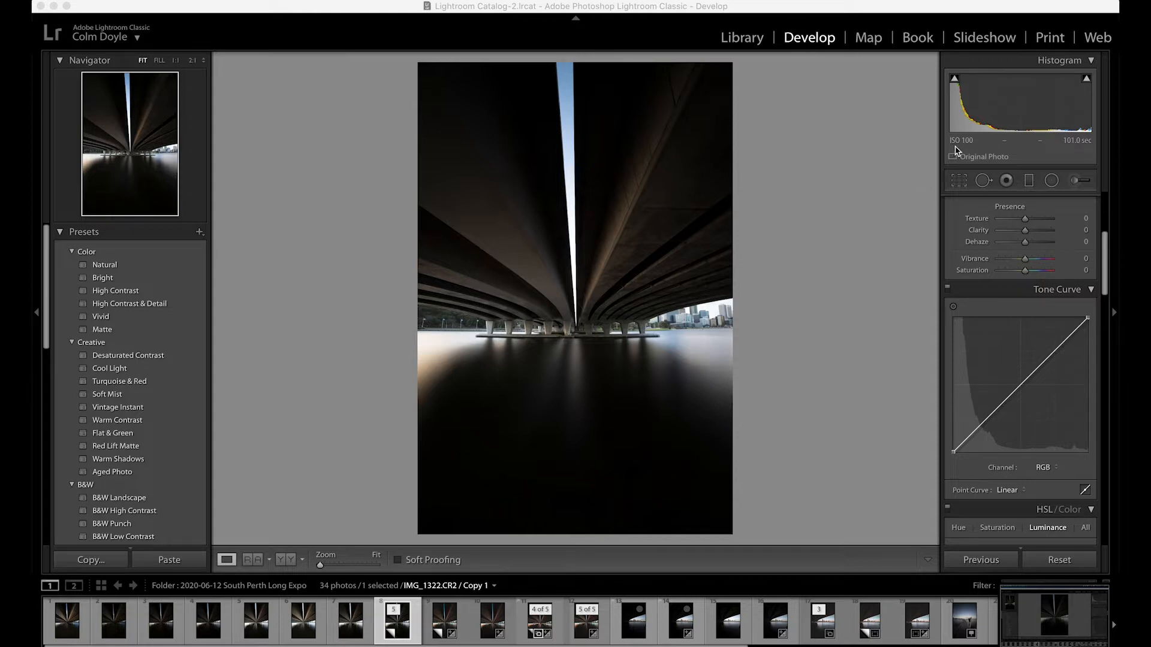
mouse_move(967, 146)
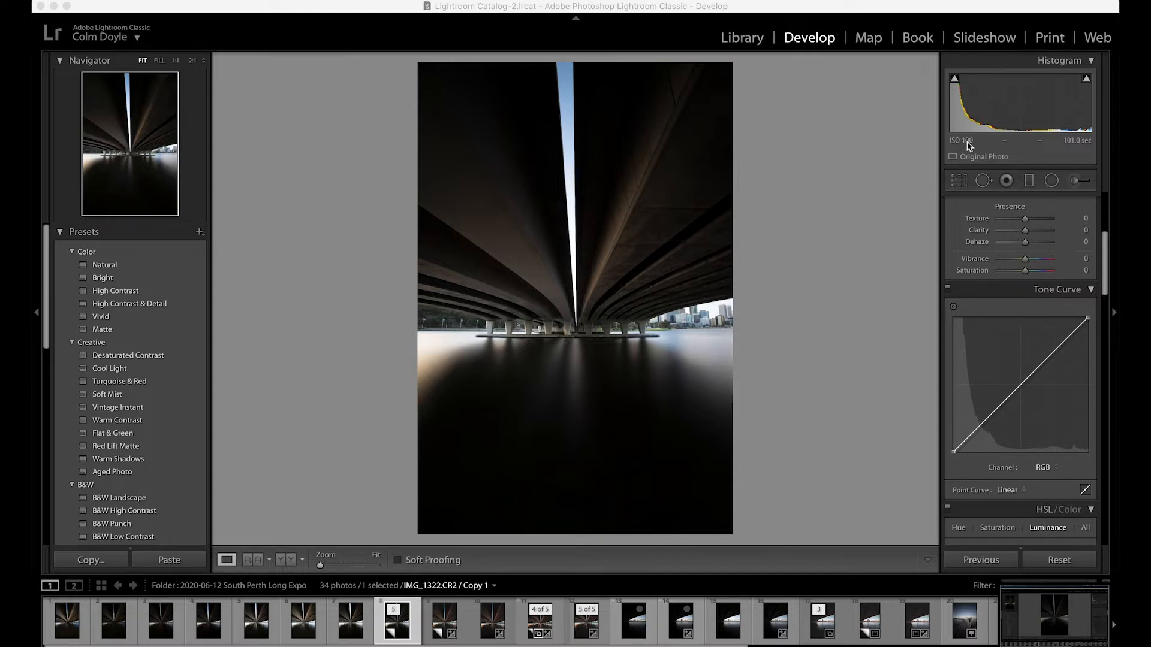
mouse_move(1006, 144)
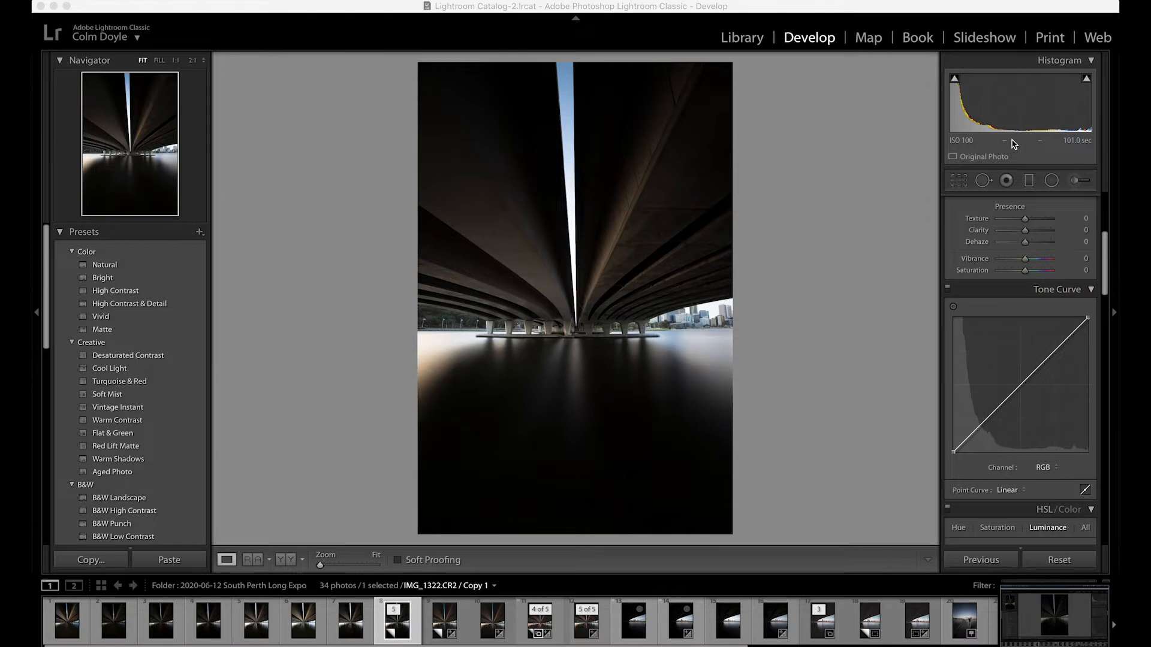
mouse_move(1038, 142)
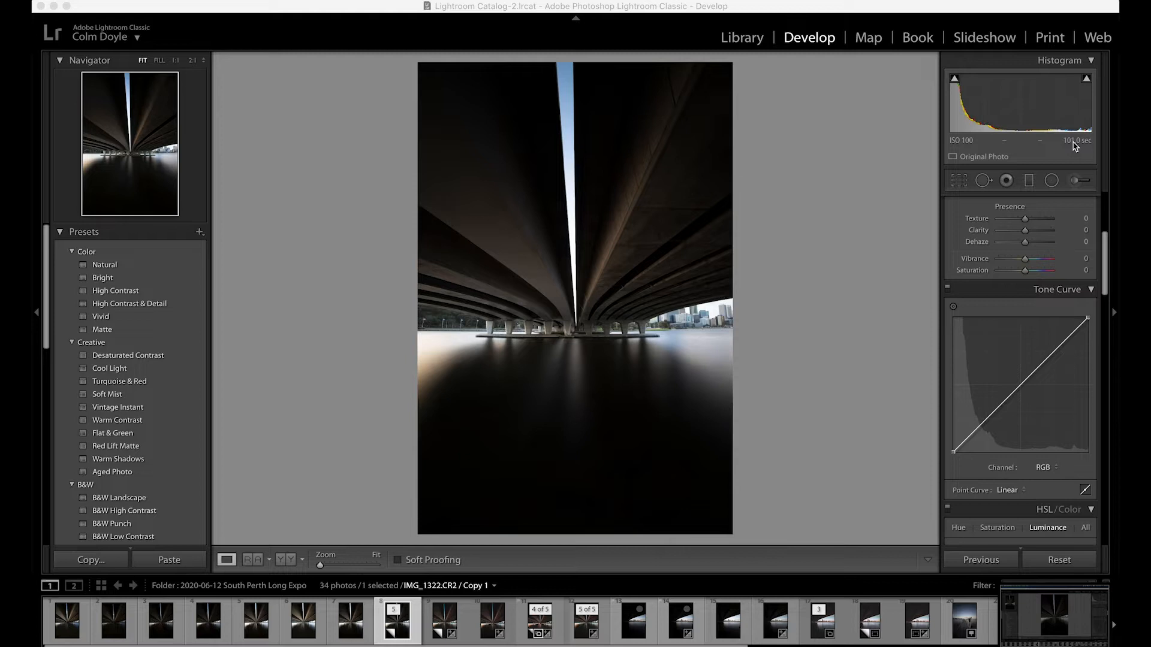
mouse_move(914, 207)
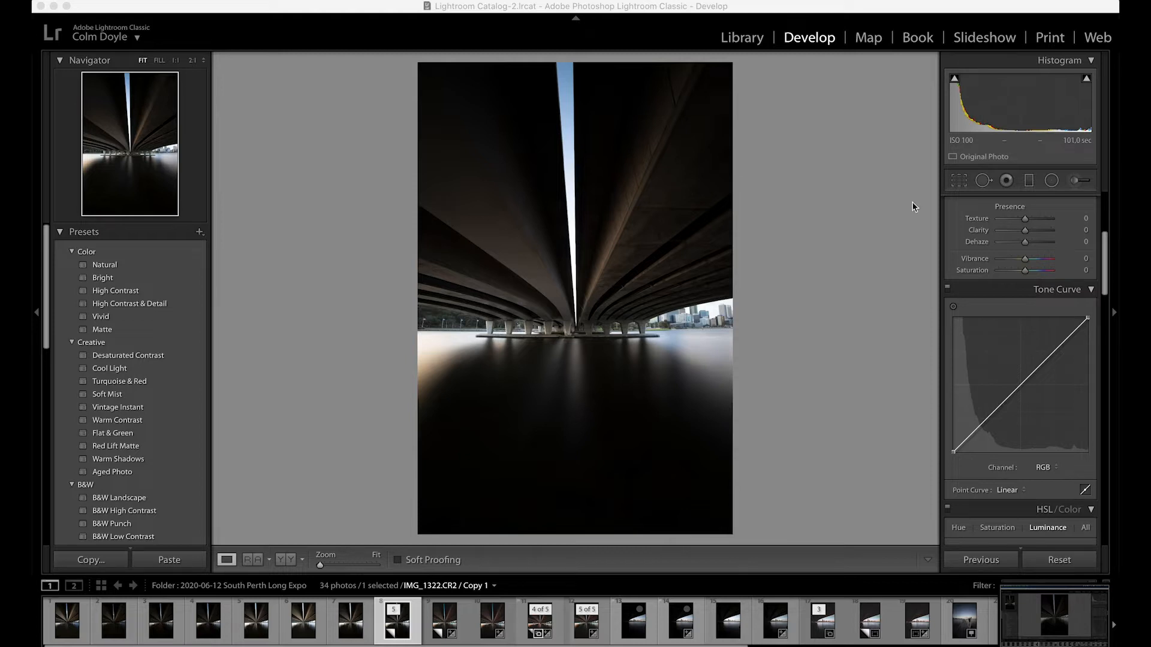
mouse_move(722, 400)
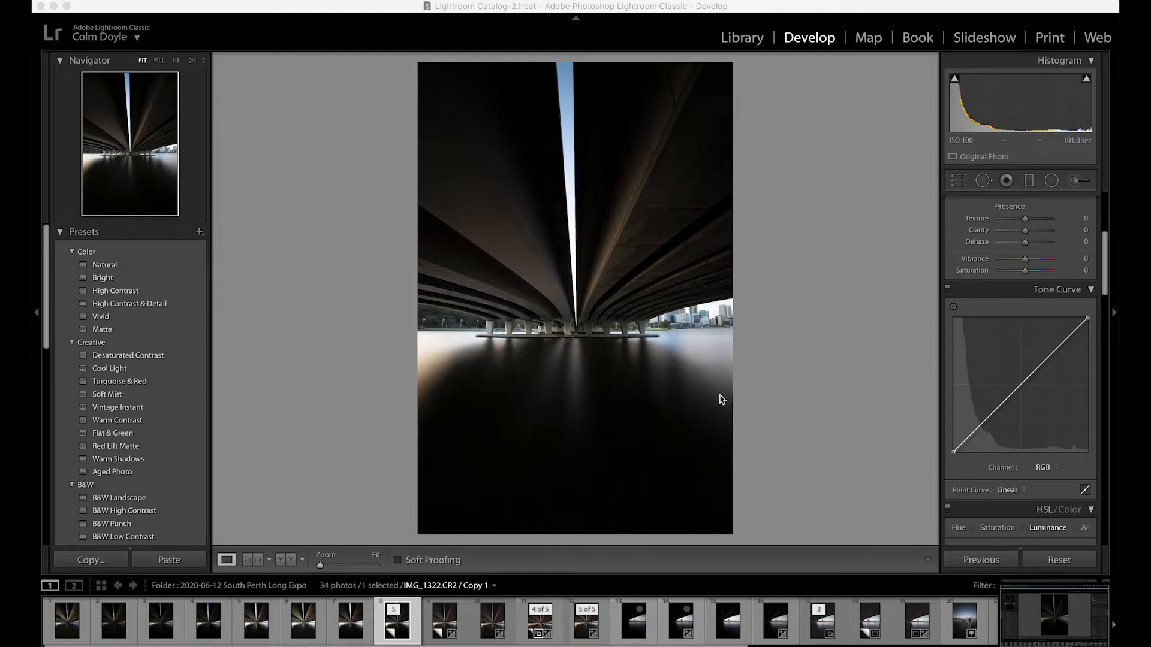
Select the second copy in the filmstrip, then move on to the Photoshop-edited TIFF version
click(444, 620)
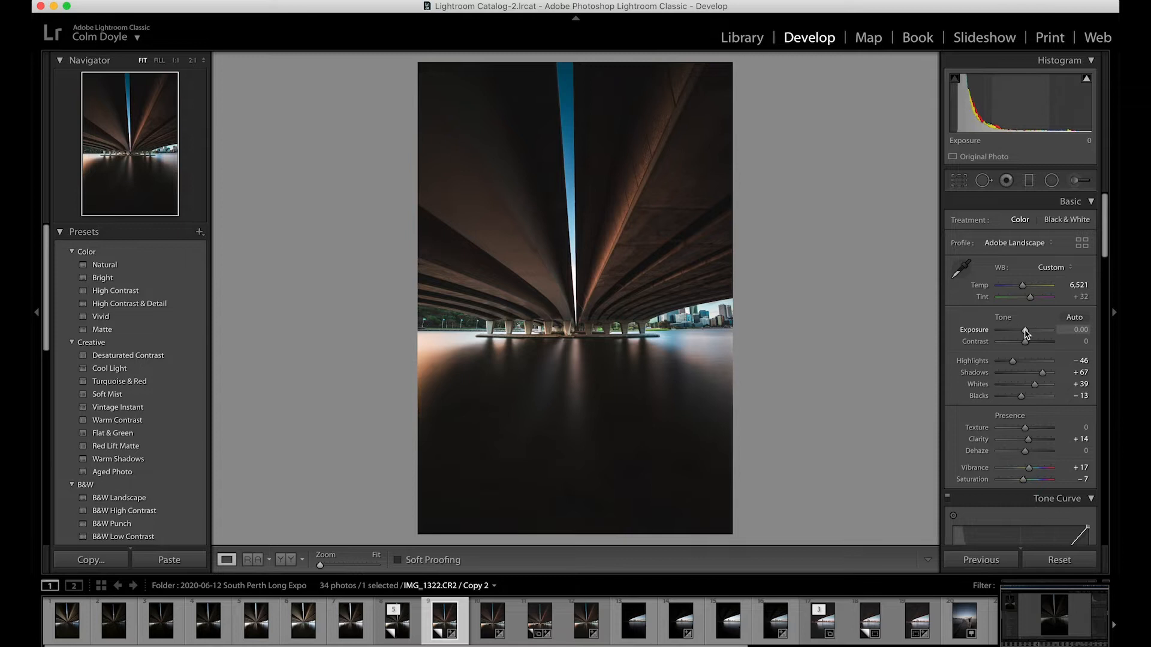
mouse_move(1014, 364)
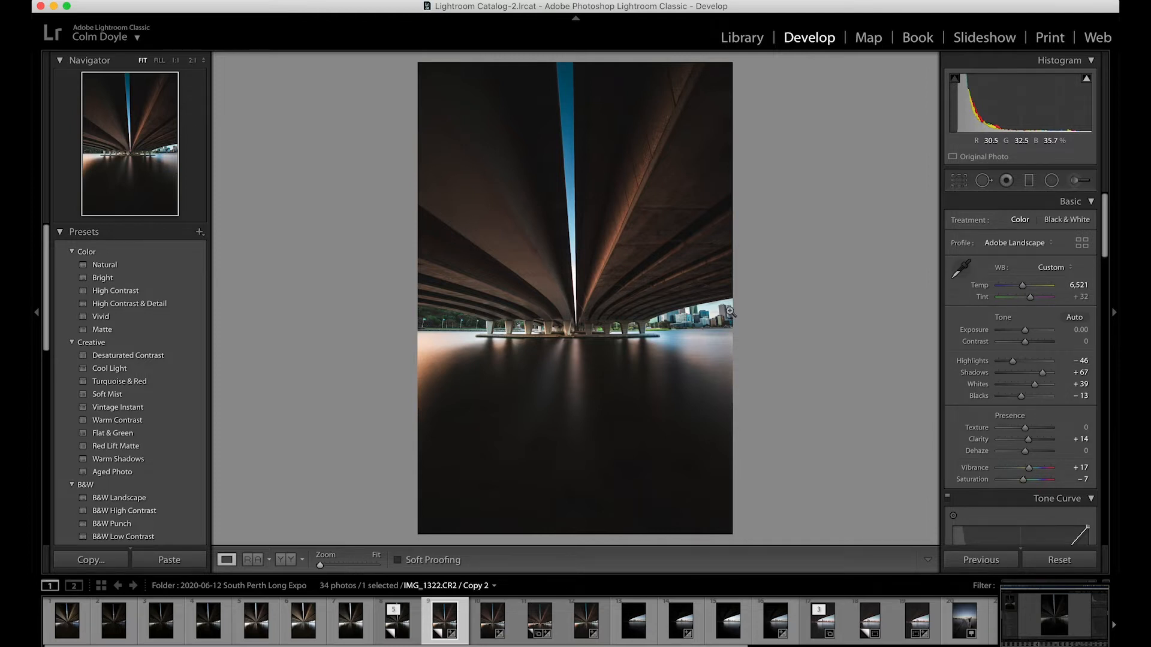
mouse_move(1029, 361)
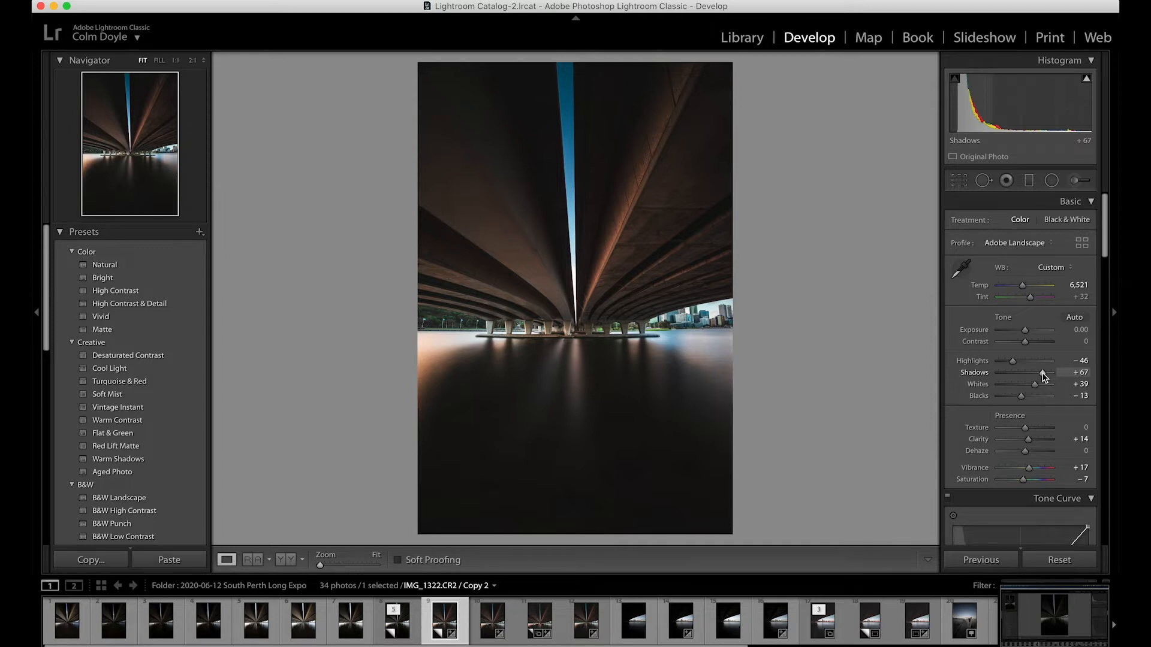
mouse_move(1033, 388)
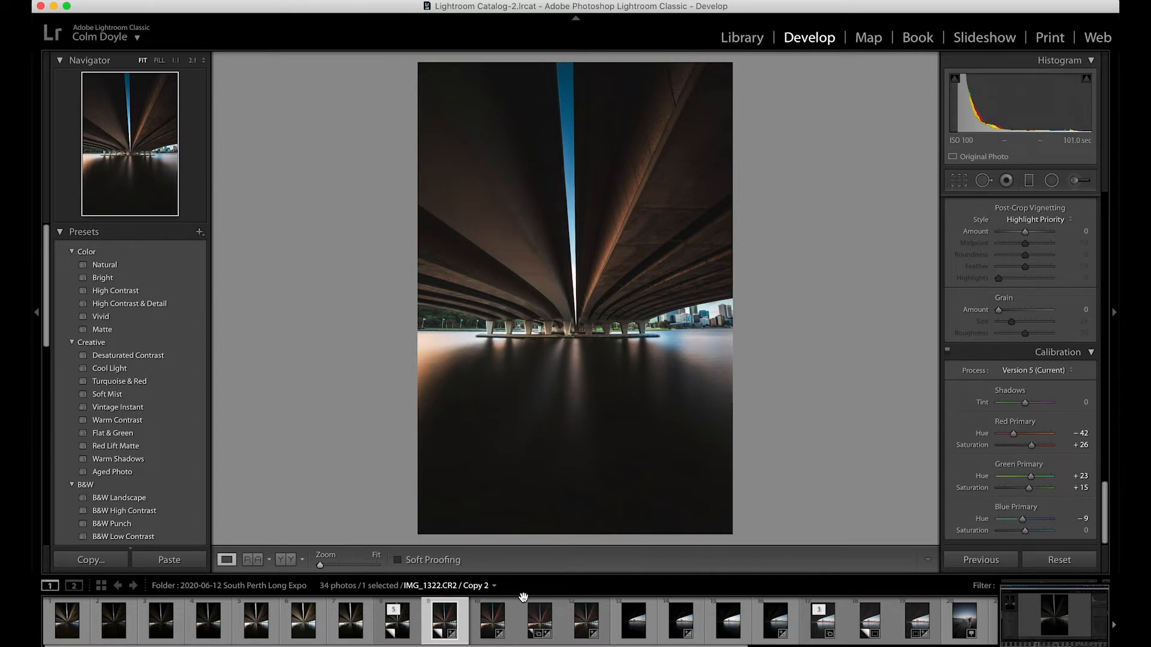
click(492, 622)
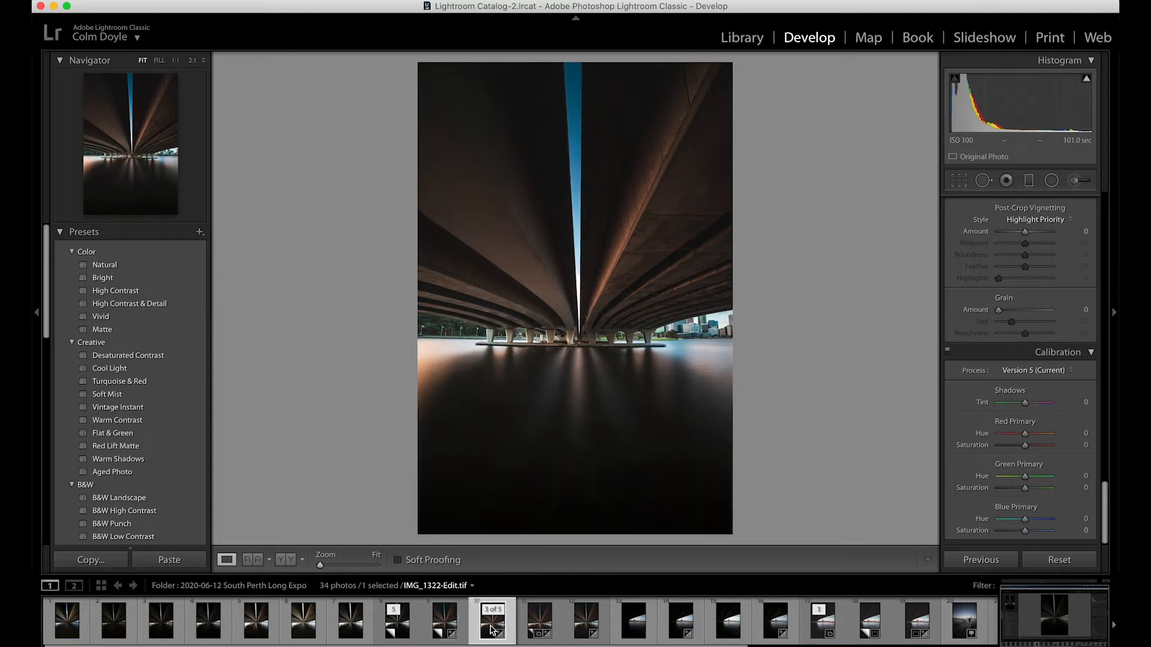
mouse_move(625, 351)
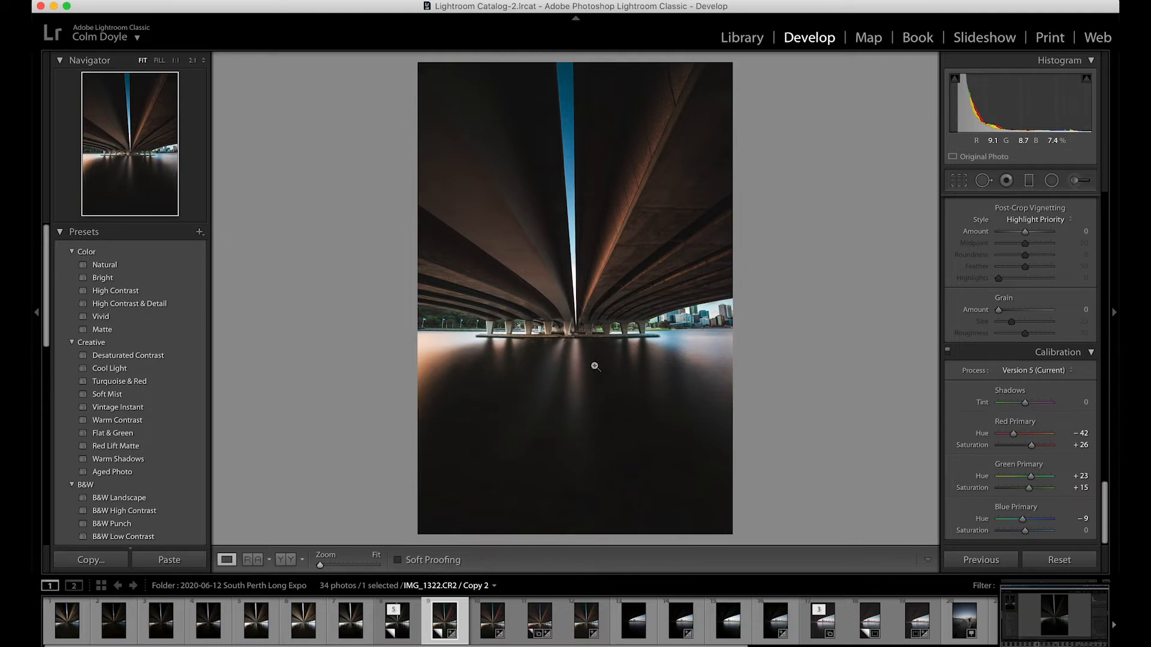
mouse_move(587, 318)
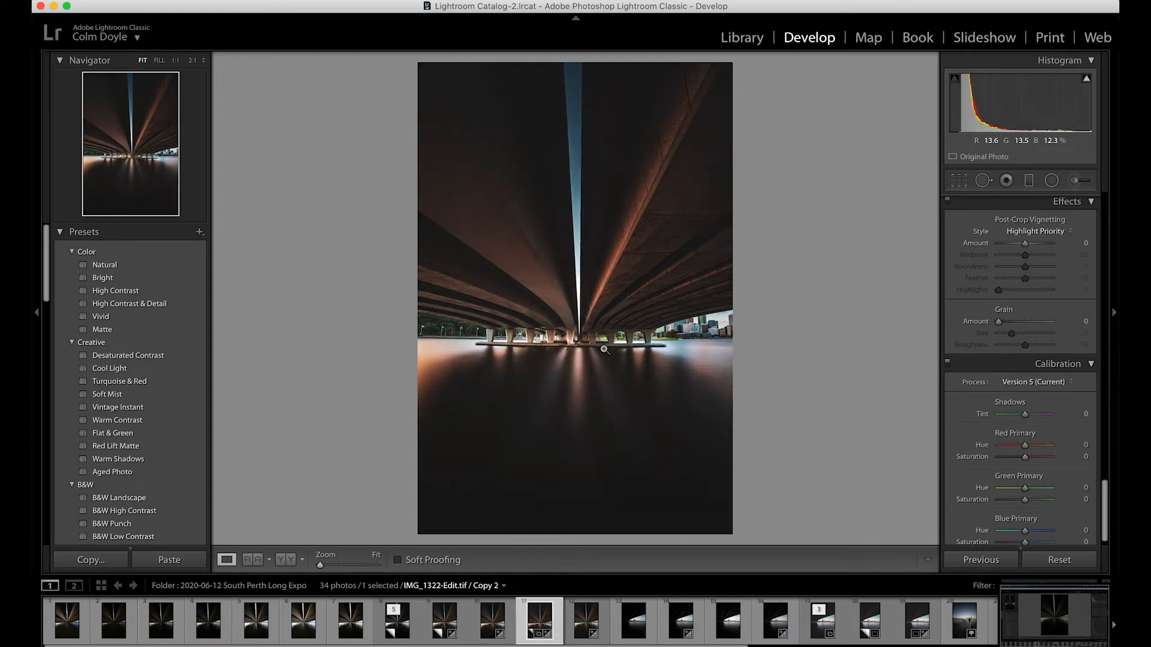
mouse_move(792, 300)
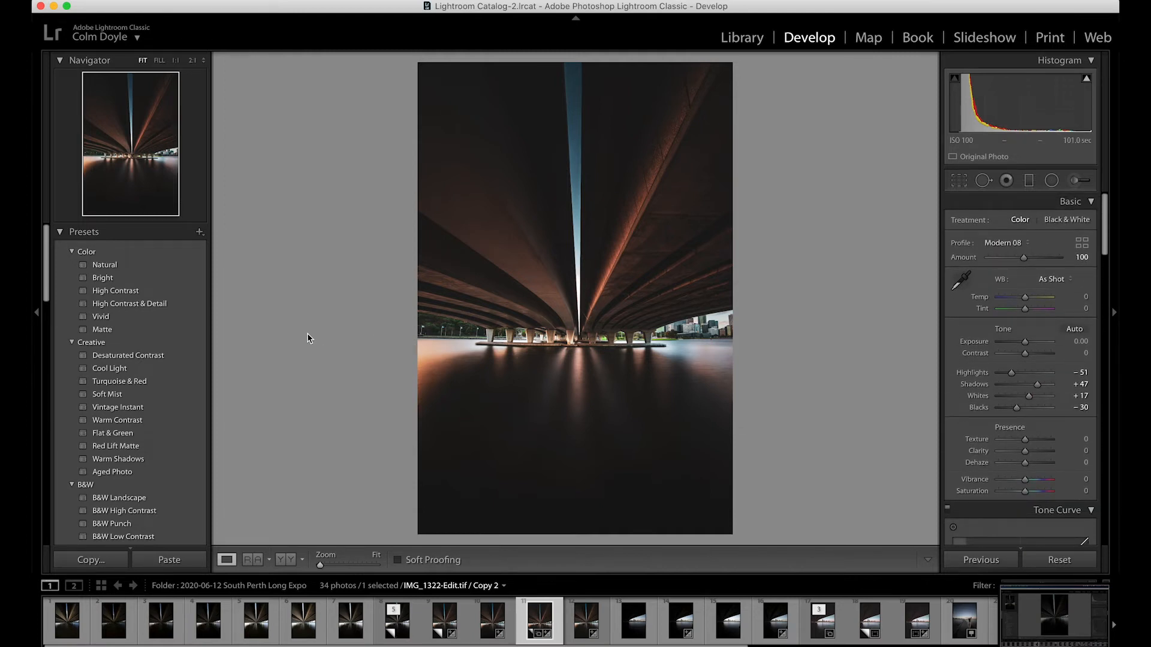
mouse_move(258, 399)
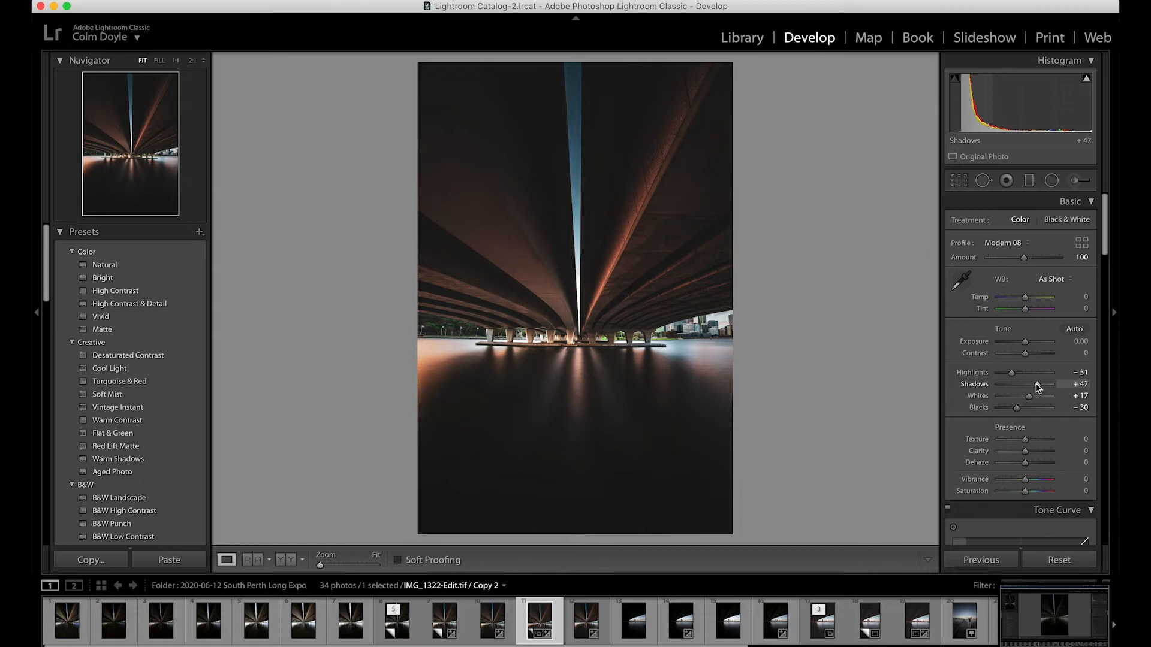
mouse_move(1018, 411)
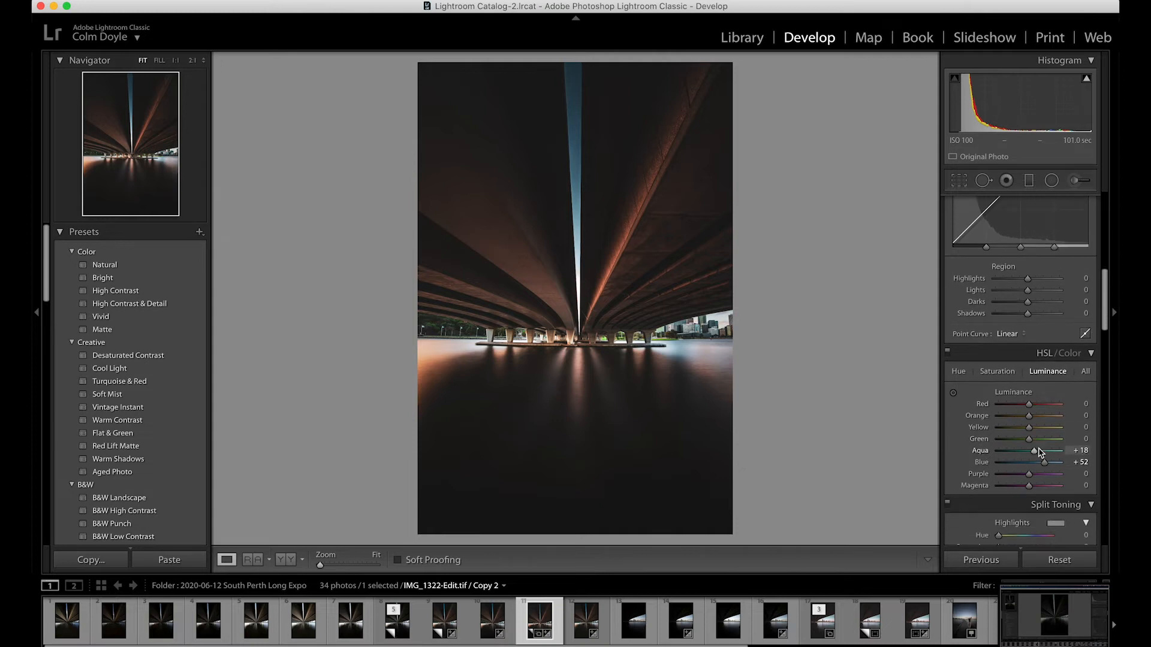
mouse_move(591, 253)
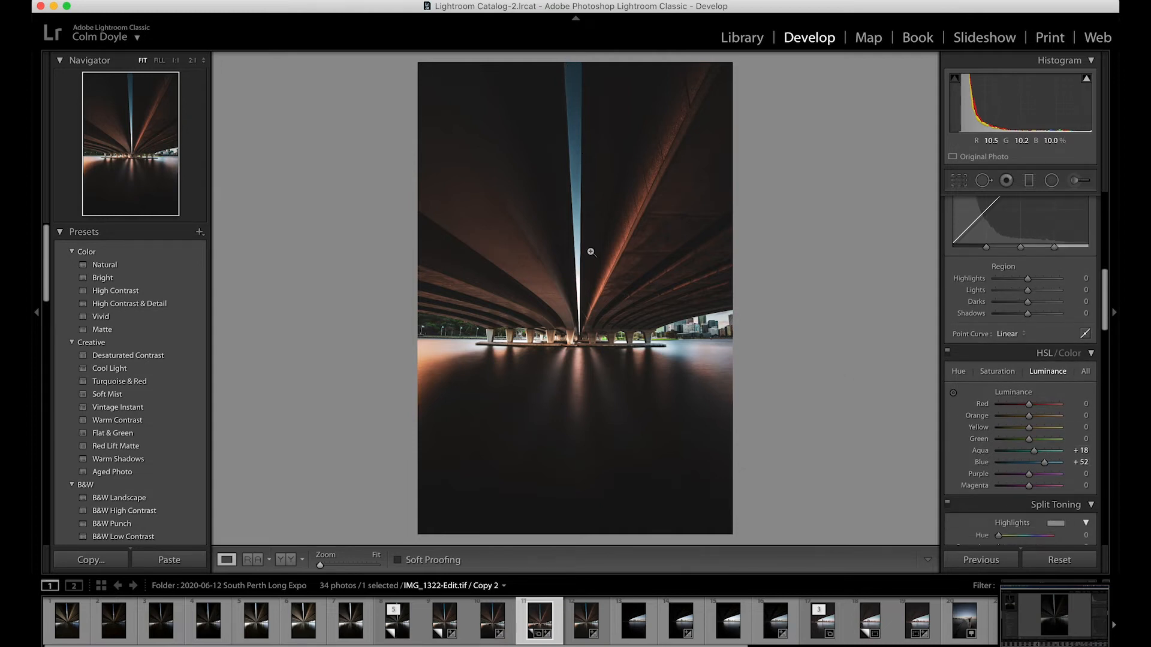
mouse_move(751, 316)
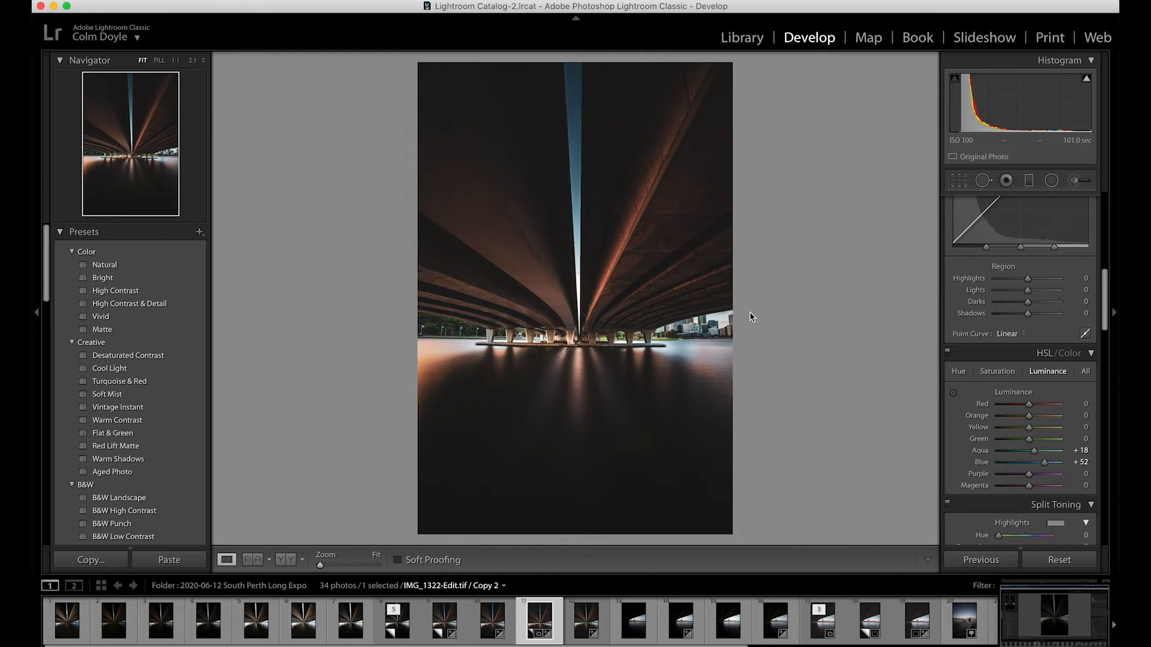
mouse_move(743, 351)
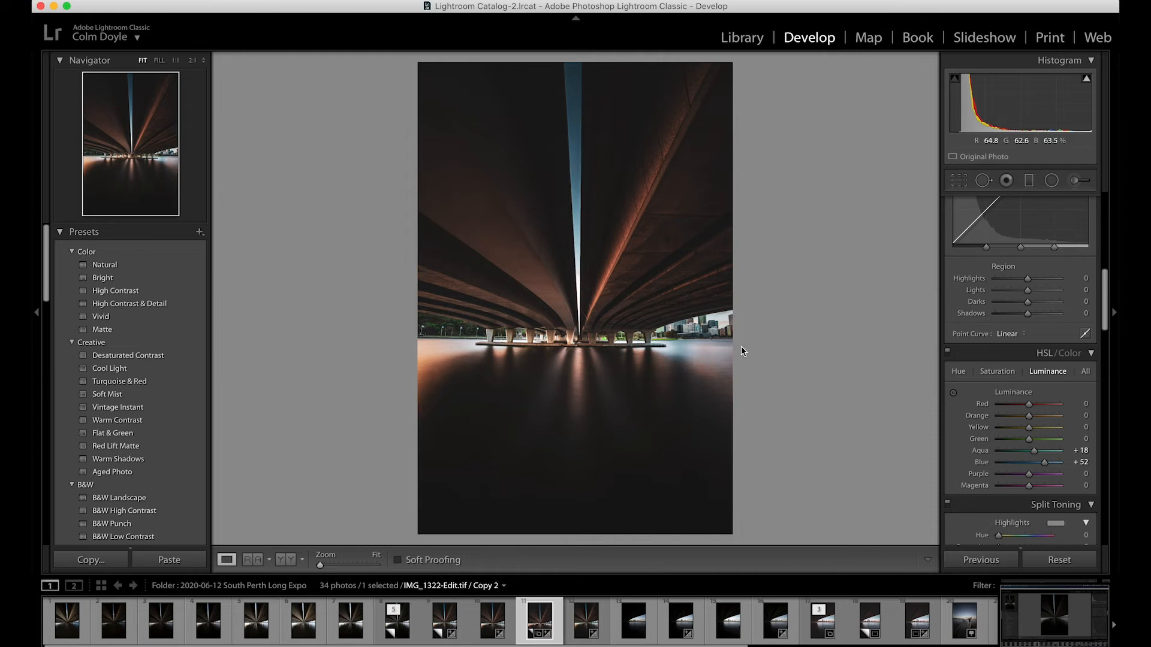